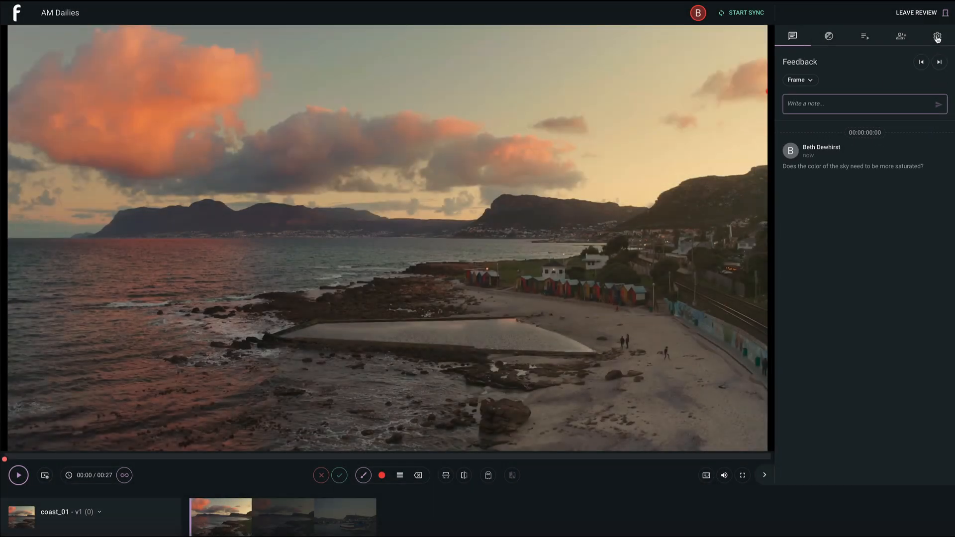
Step: Show the AM Dailies review settings: nature shots, always open, collaborator notifications on
left_click(937, 35)
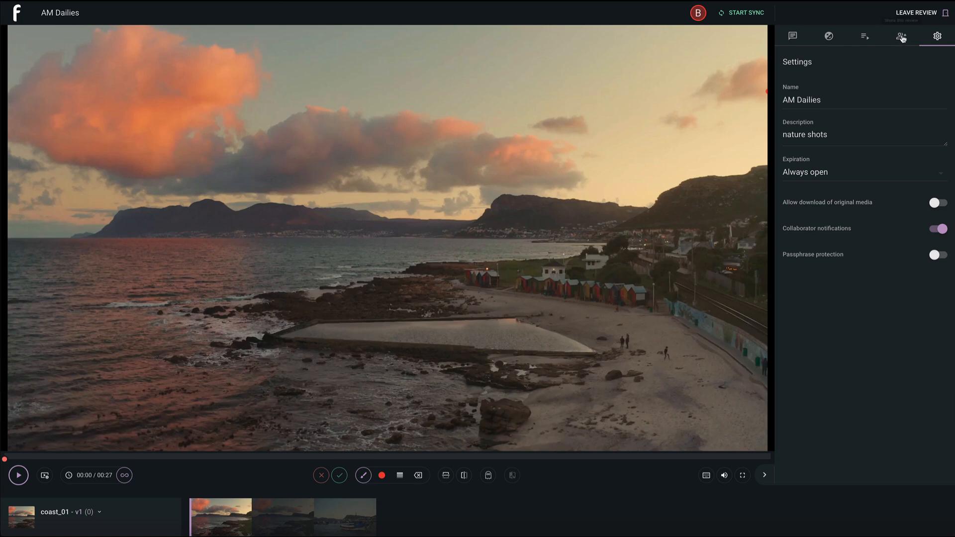
Step: Open the Share review dialog for AM Dailies, with link sharing on and its link shown
left_click(901, 35)
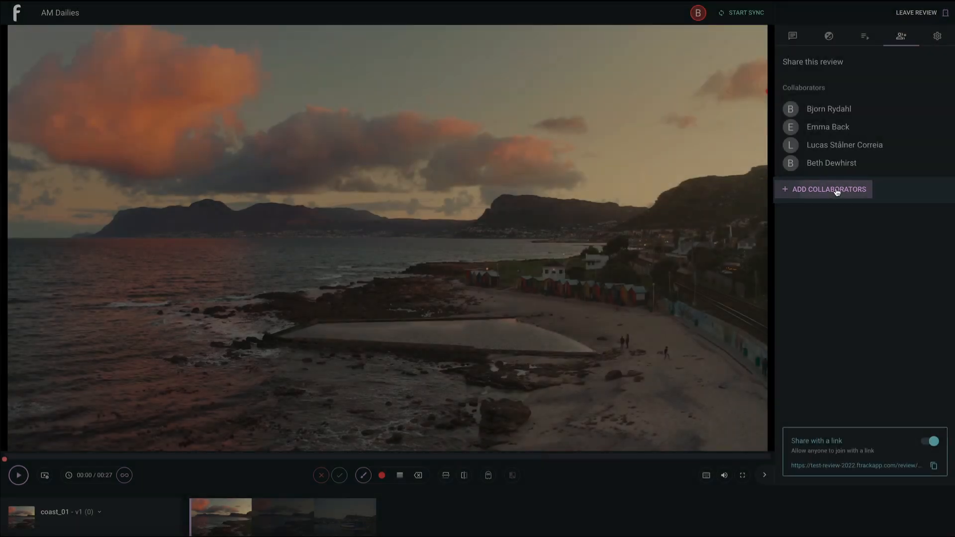
left_click(829, 189)
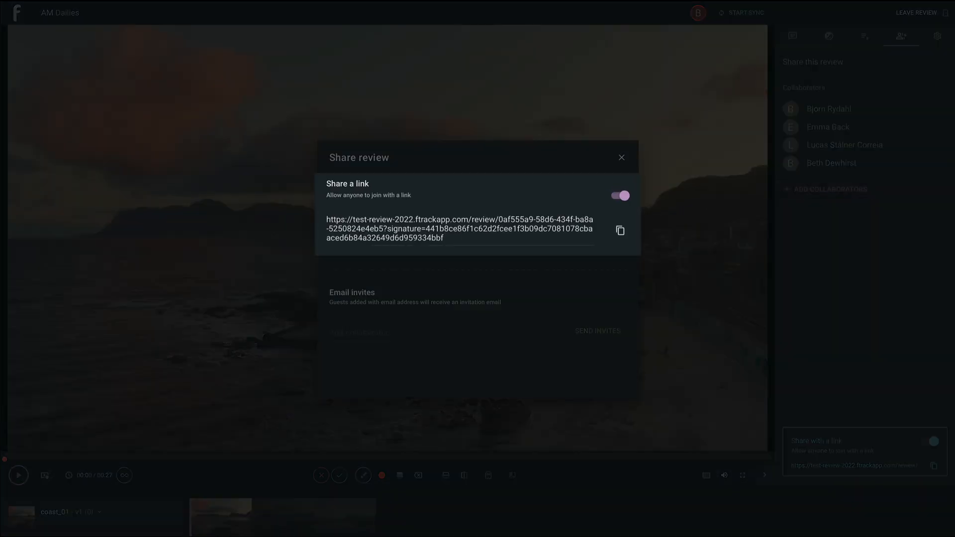
Step: Copy the review's share link and search email invites for 'Linda'
left_click(620, 230)
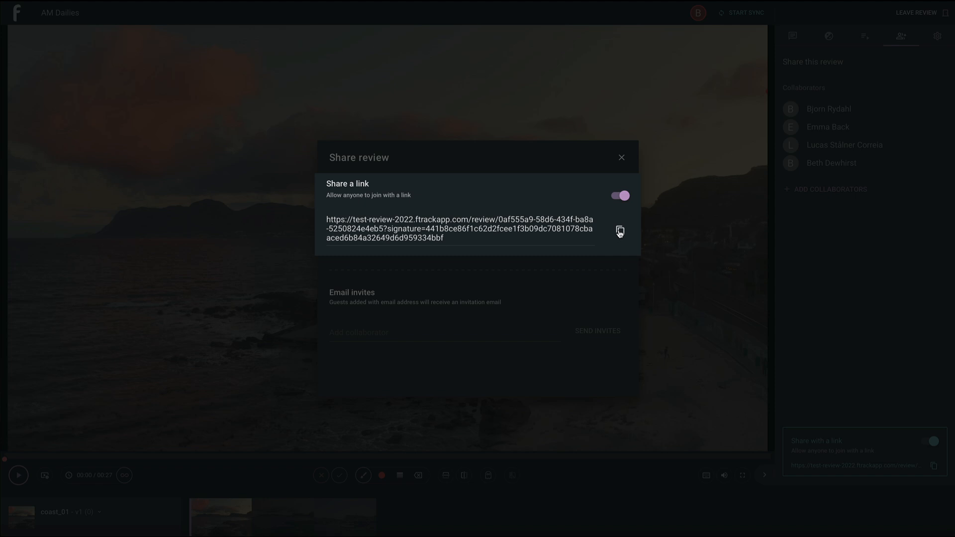
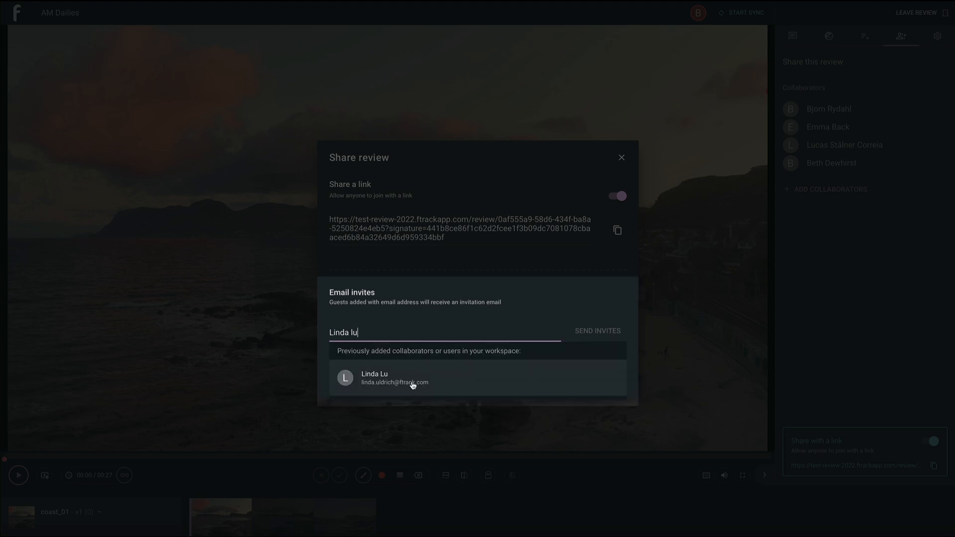
left_click(395, 378)
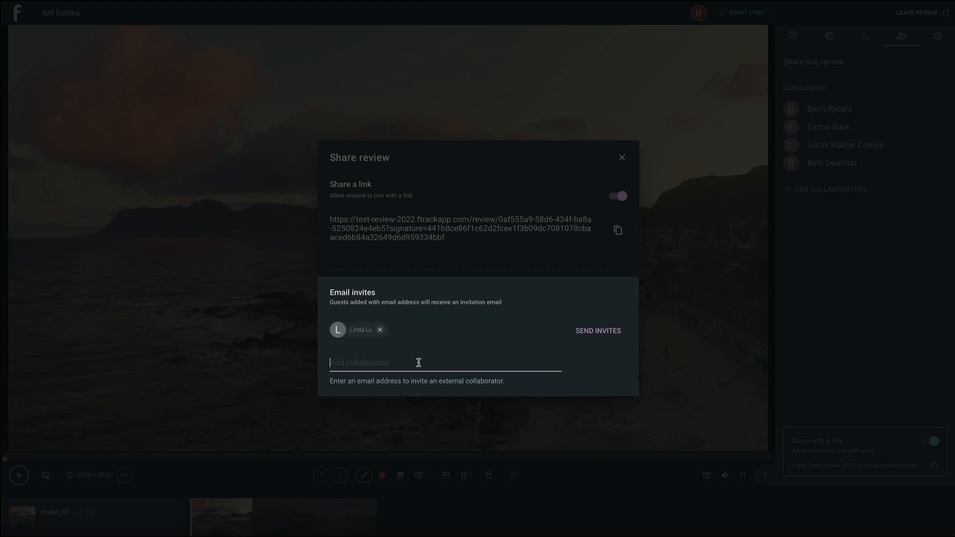
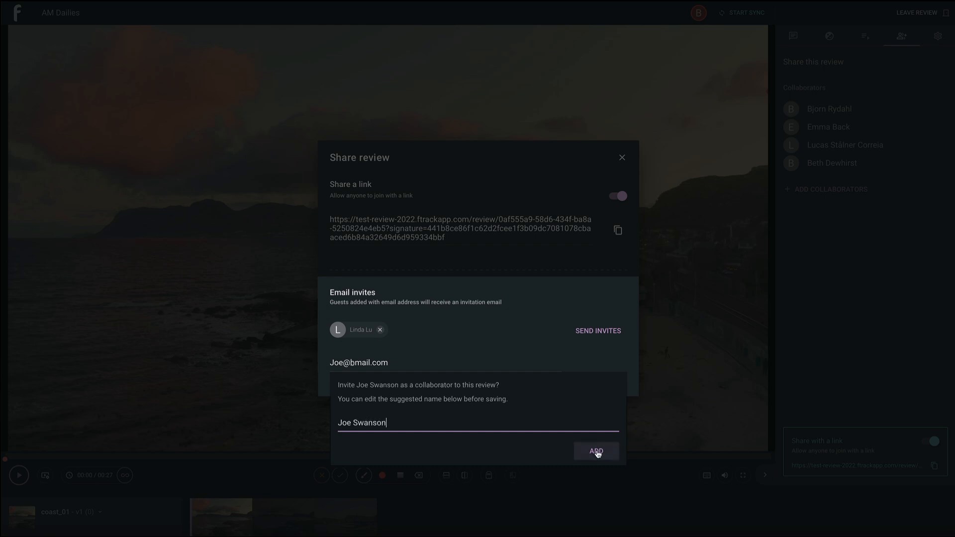
left_click(596, 452)
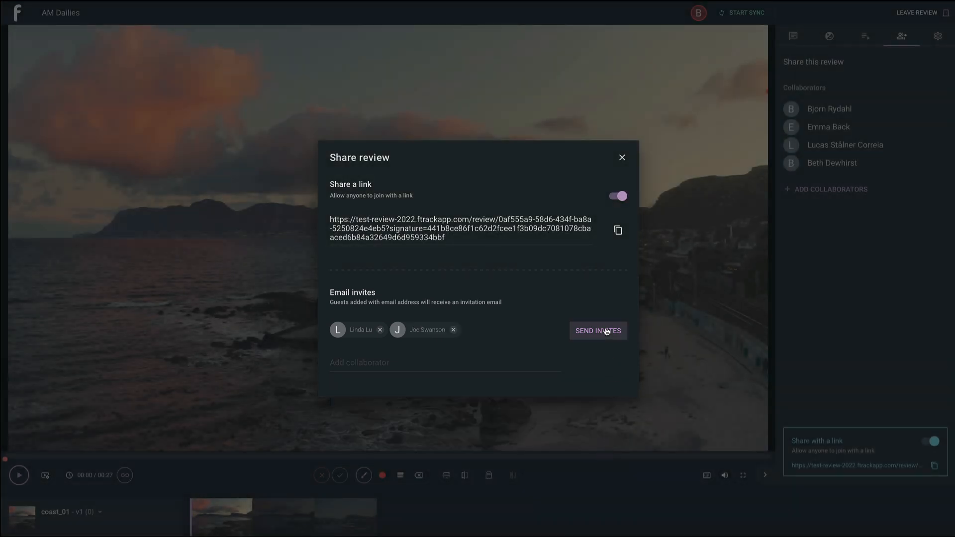
left_click(598, 330)
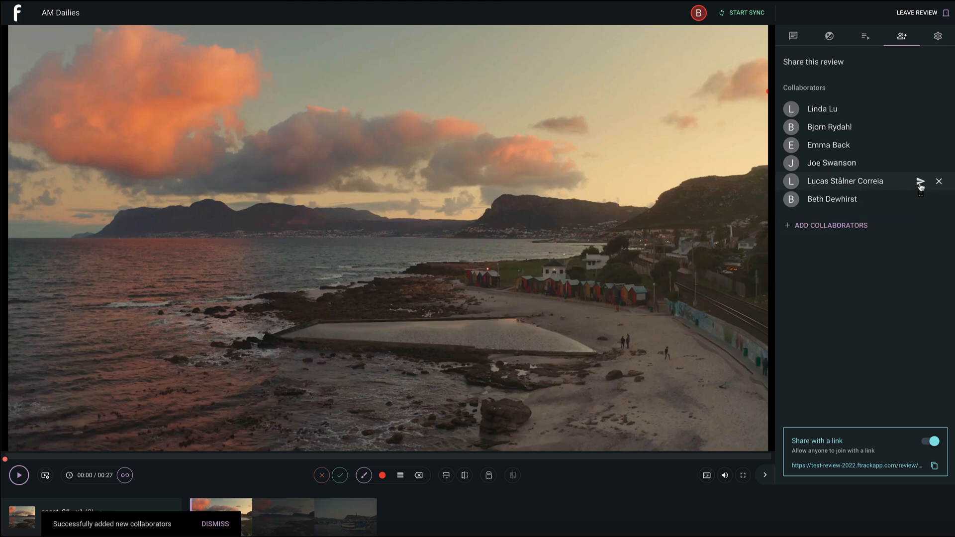
mouse_move(940, 164)
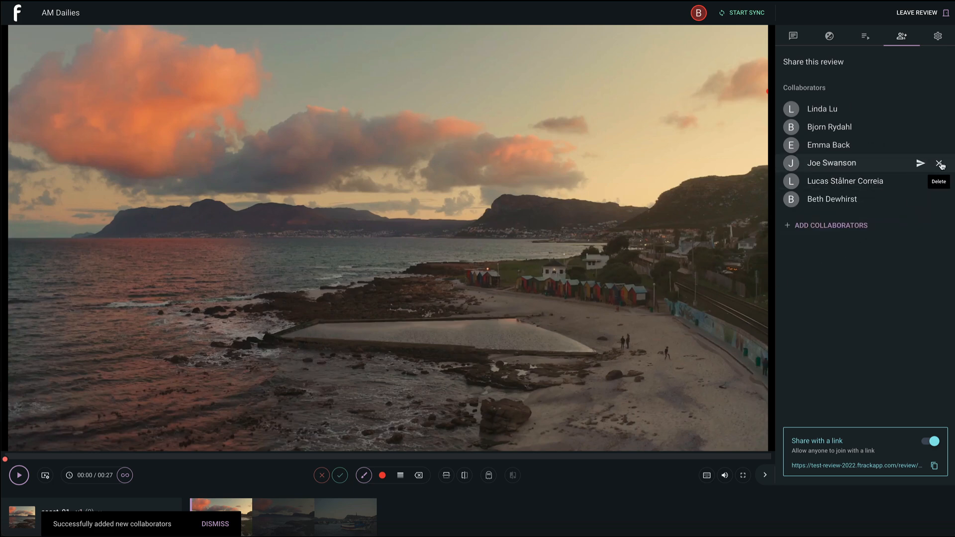
left_click(940, 165)
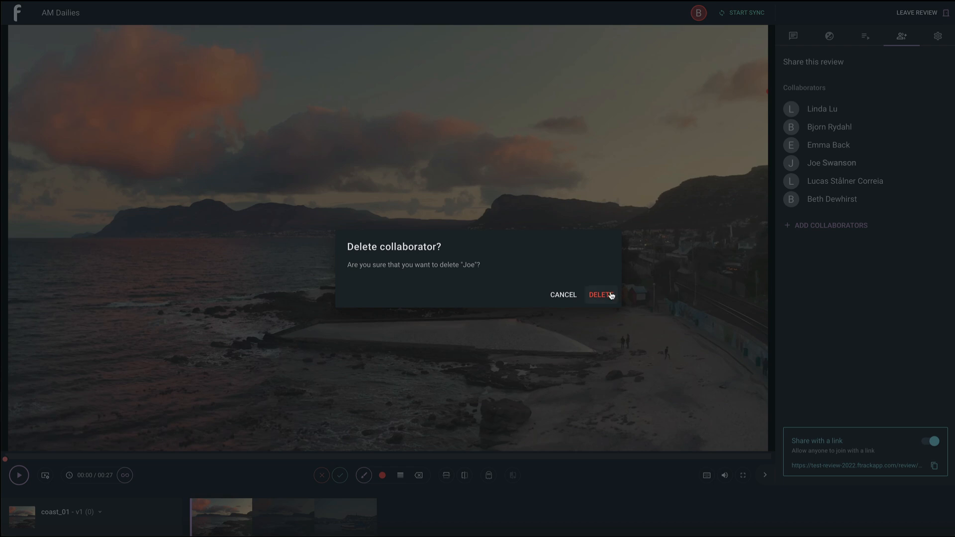
left_click(600, 295)
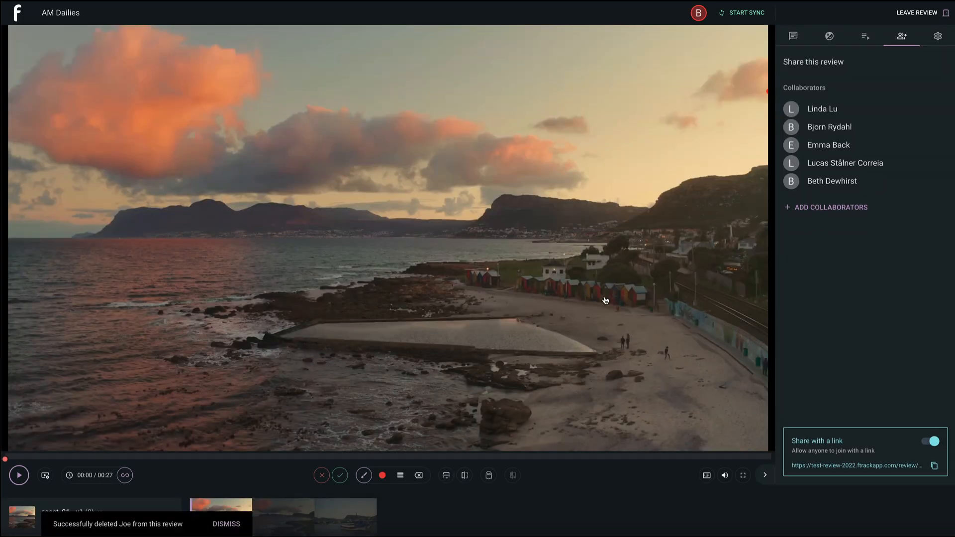